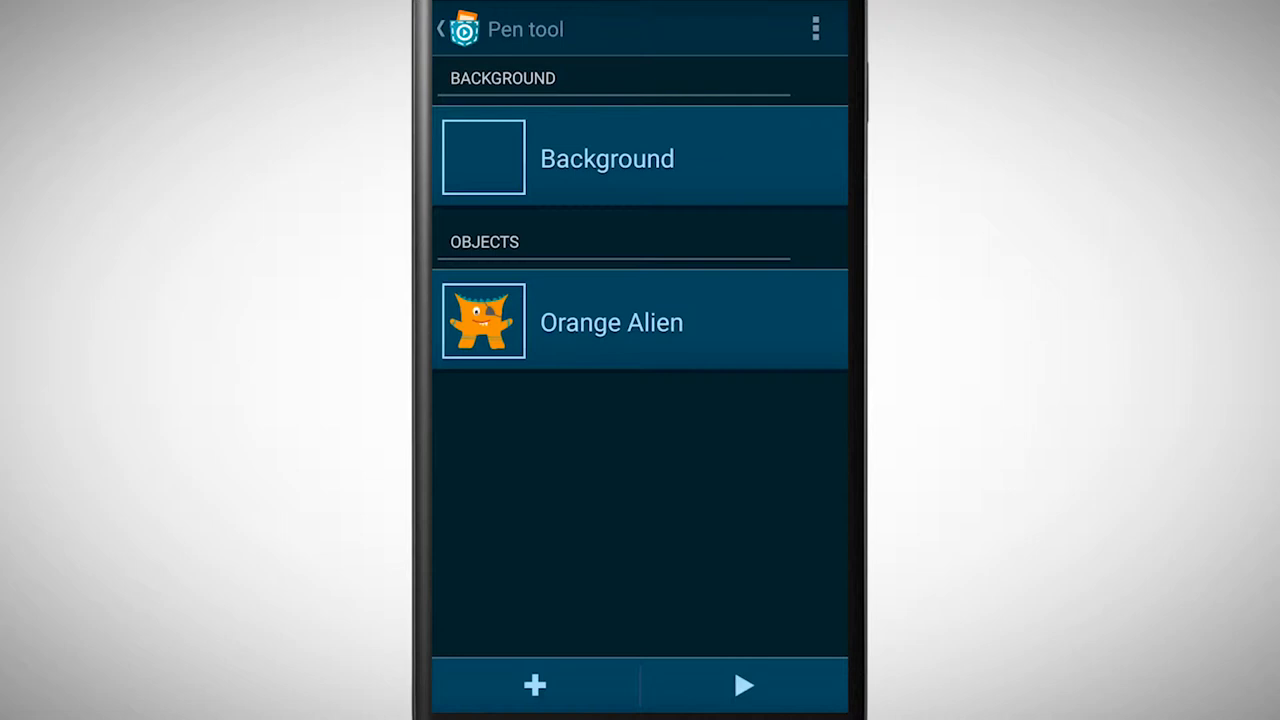
Step: Add a Pen down brick from the Pen category under When program starts in Orange Alien's script
click(744, 684)
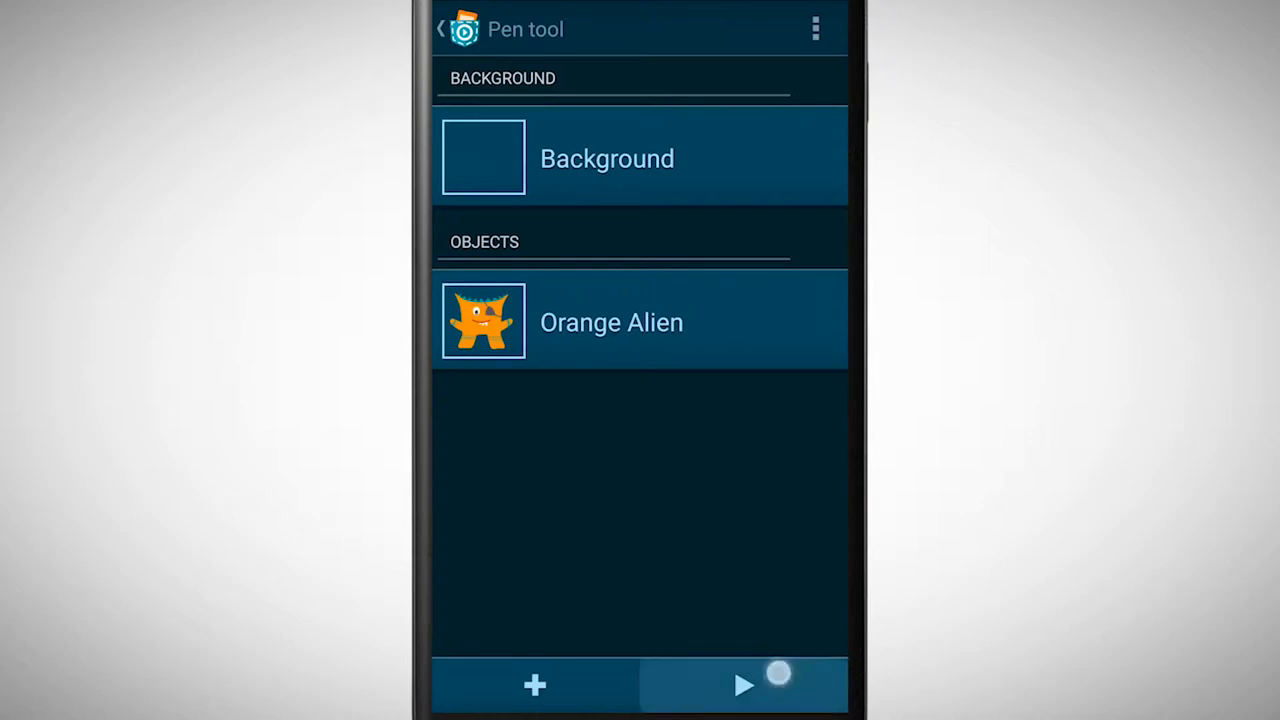
click(612, 322)
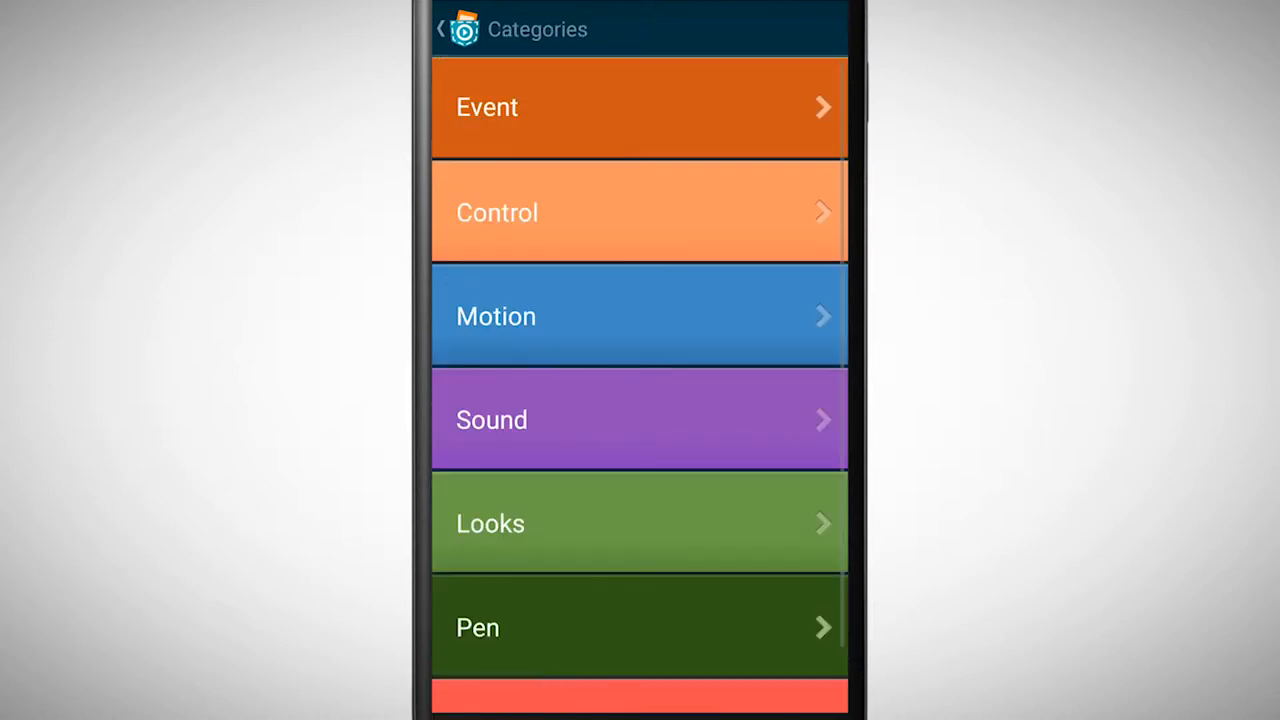
click(640, 628)
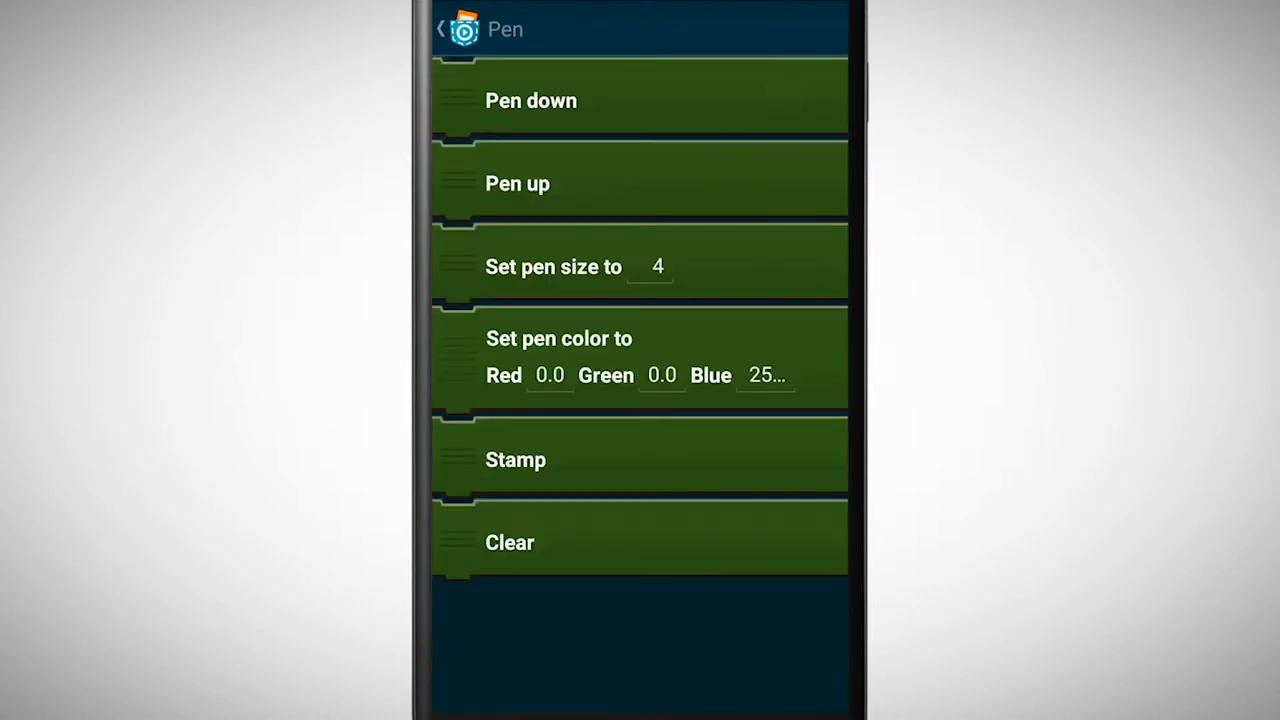
click(440, 28)
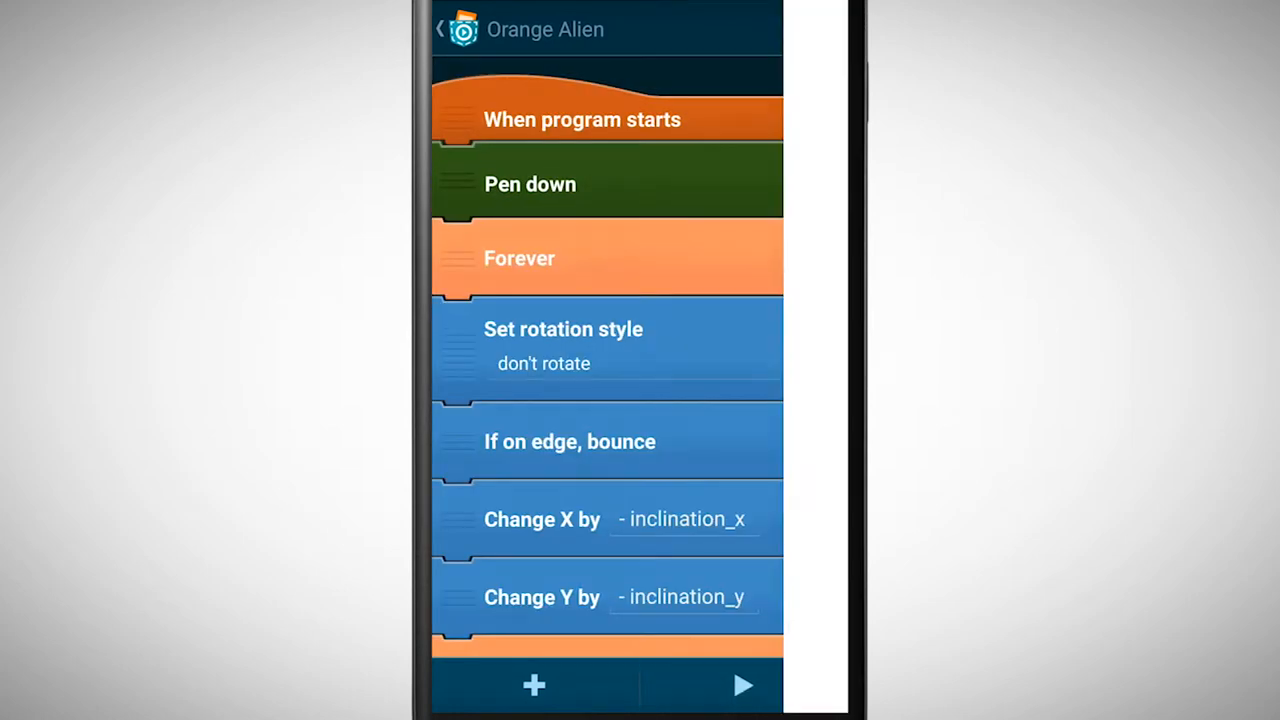
click(744, 684)
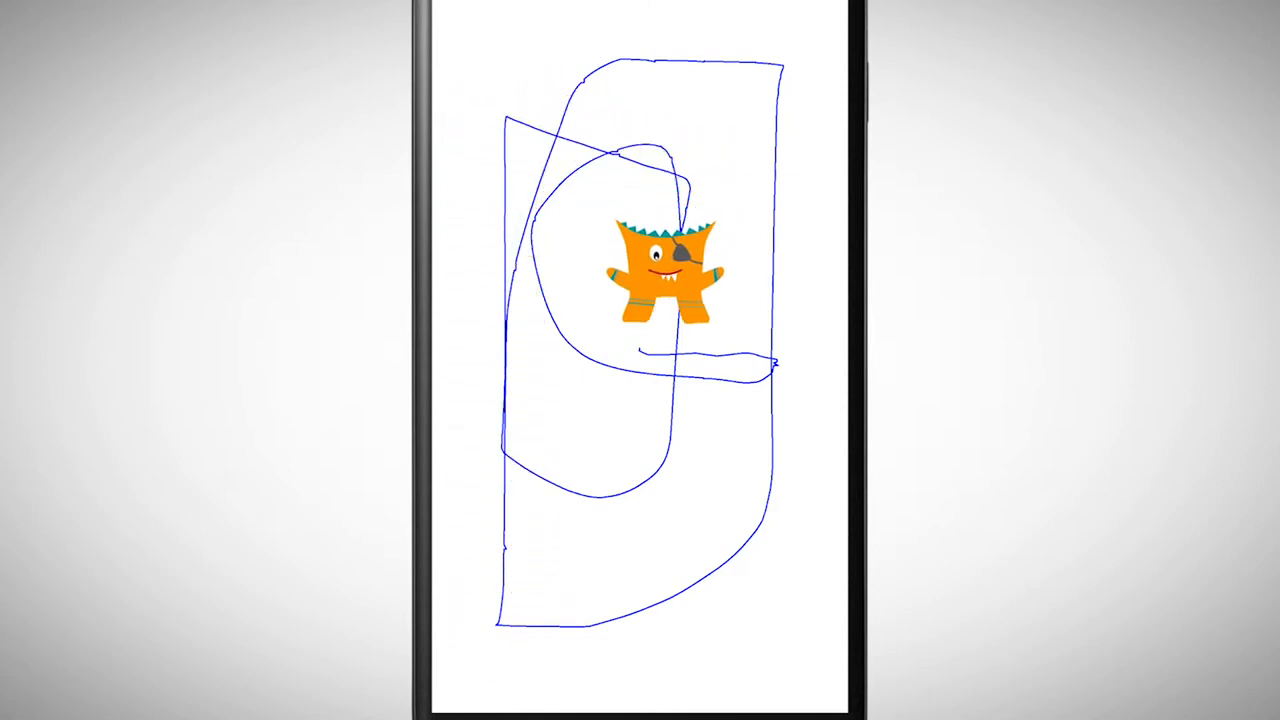
Step: Run the project so the Orange Alien moves and leaves a blue pen trail on the stage
drag(664, 270, 664, 536)
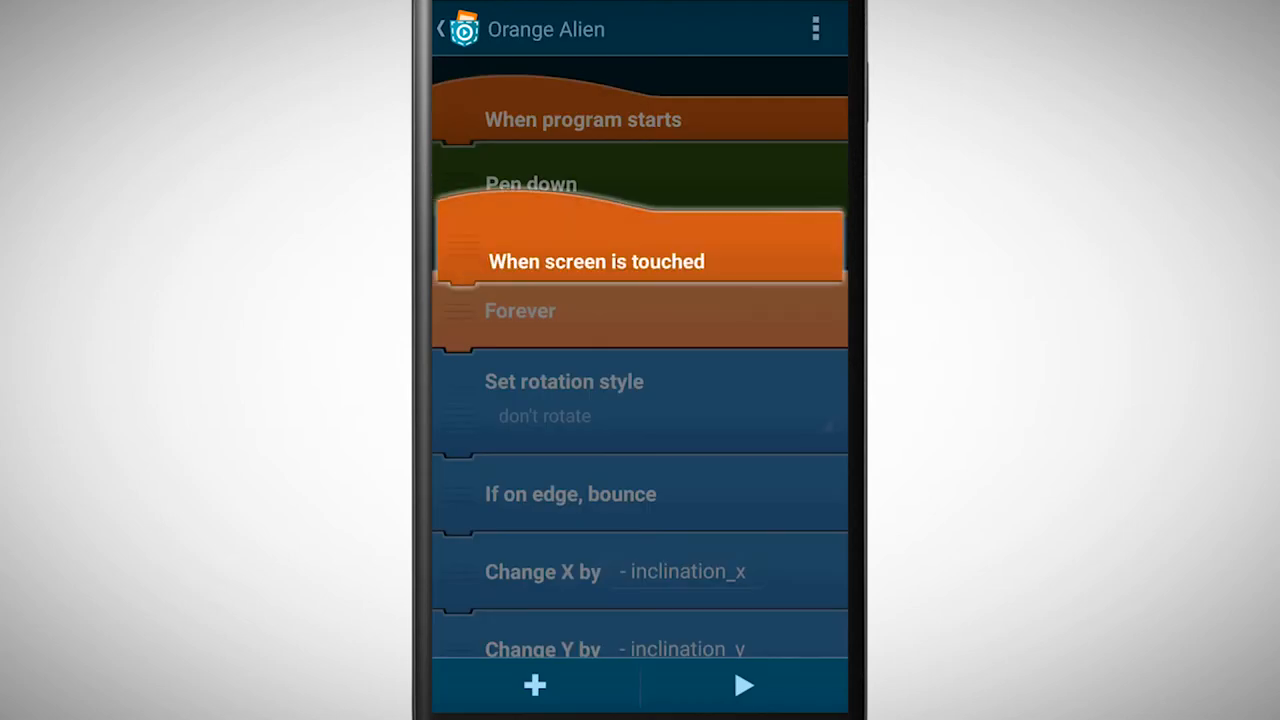
Step: Under the new When screen is touched script, add Clear and Stamp bricks from the Pen category
scroll(down, 3)
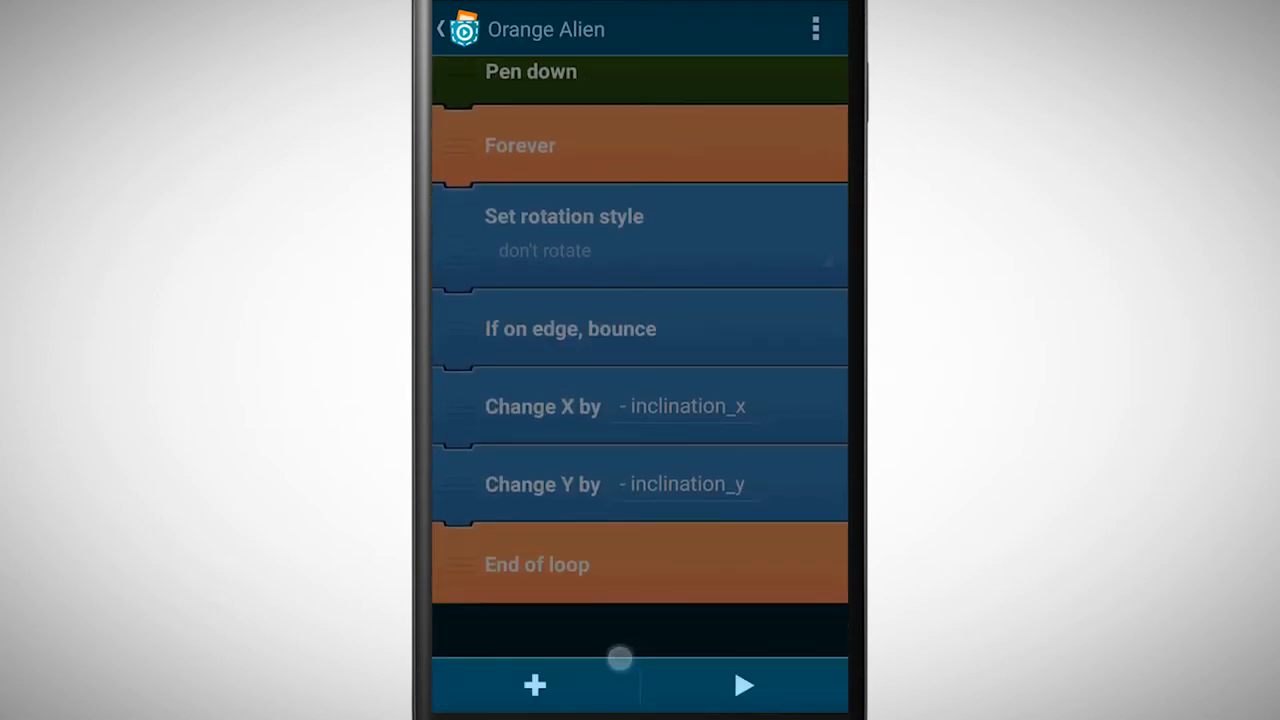
click(534, 684)
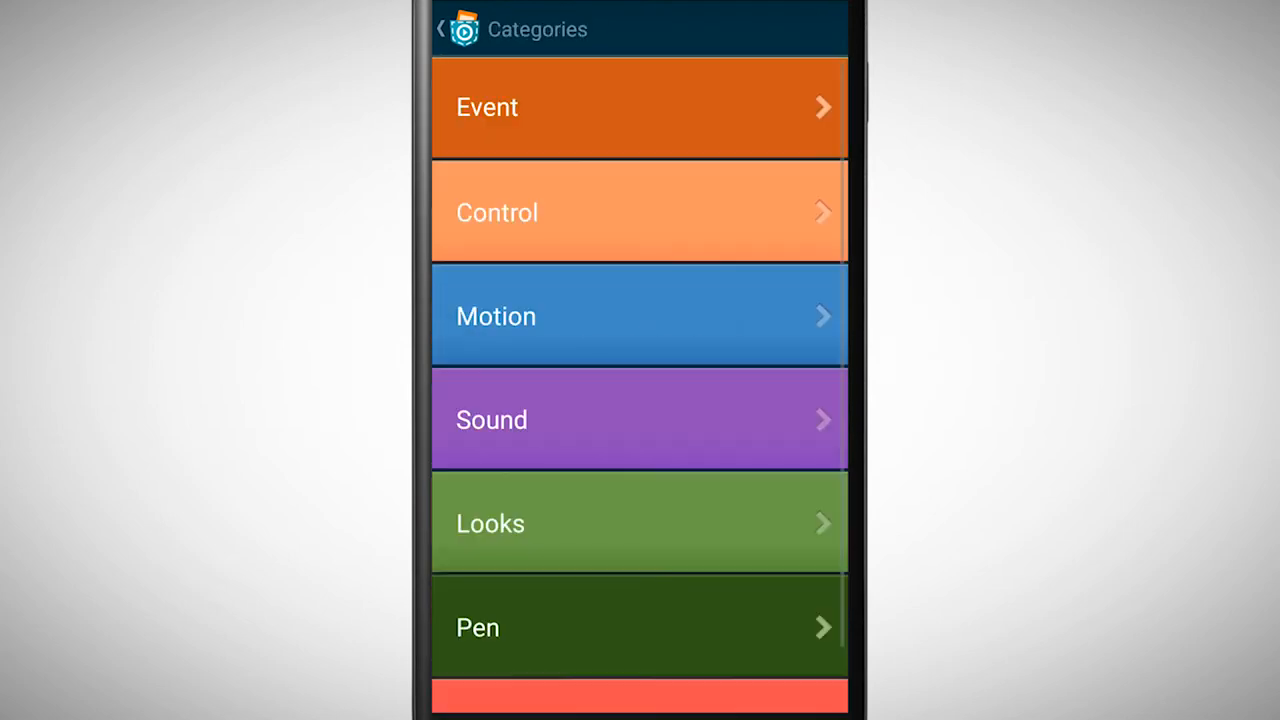
click(640, 628)
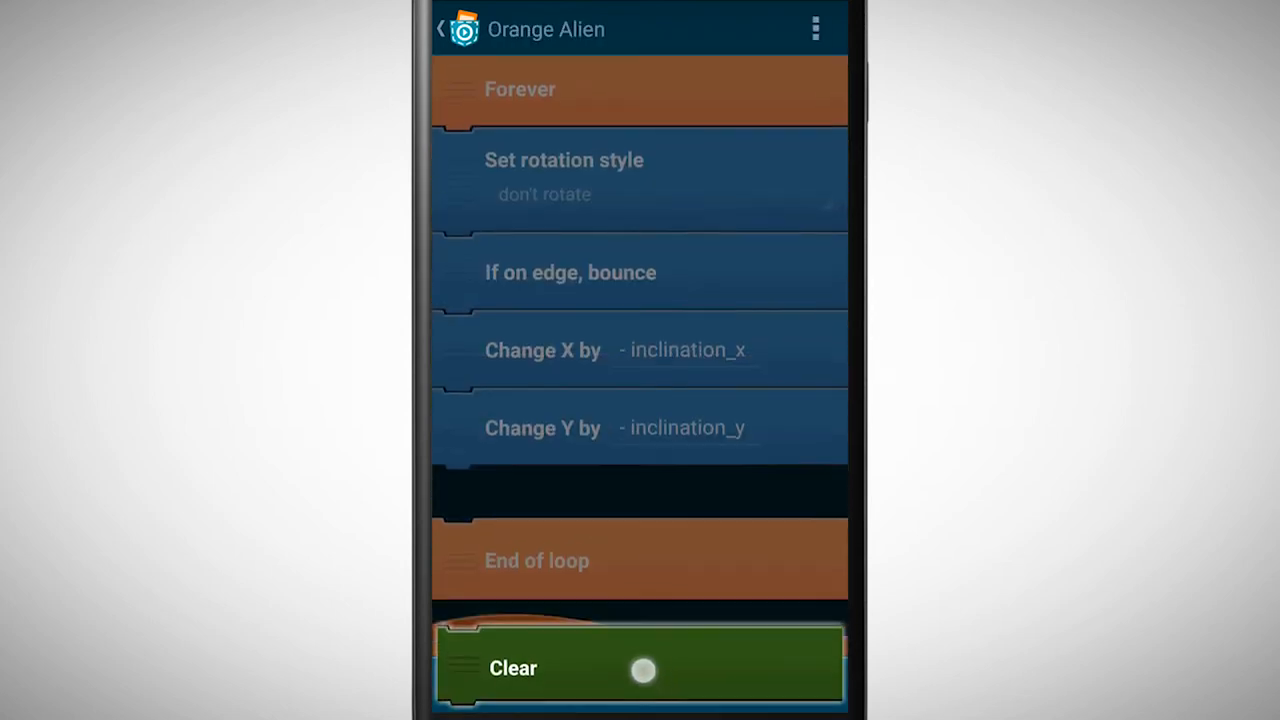
scroll(down, 3)
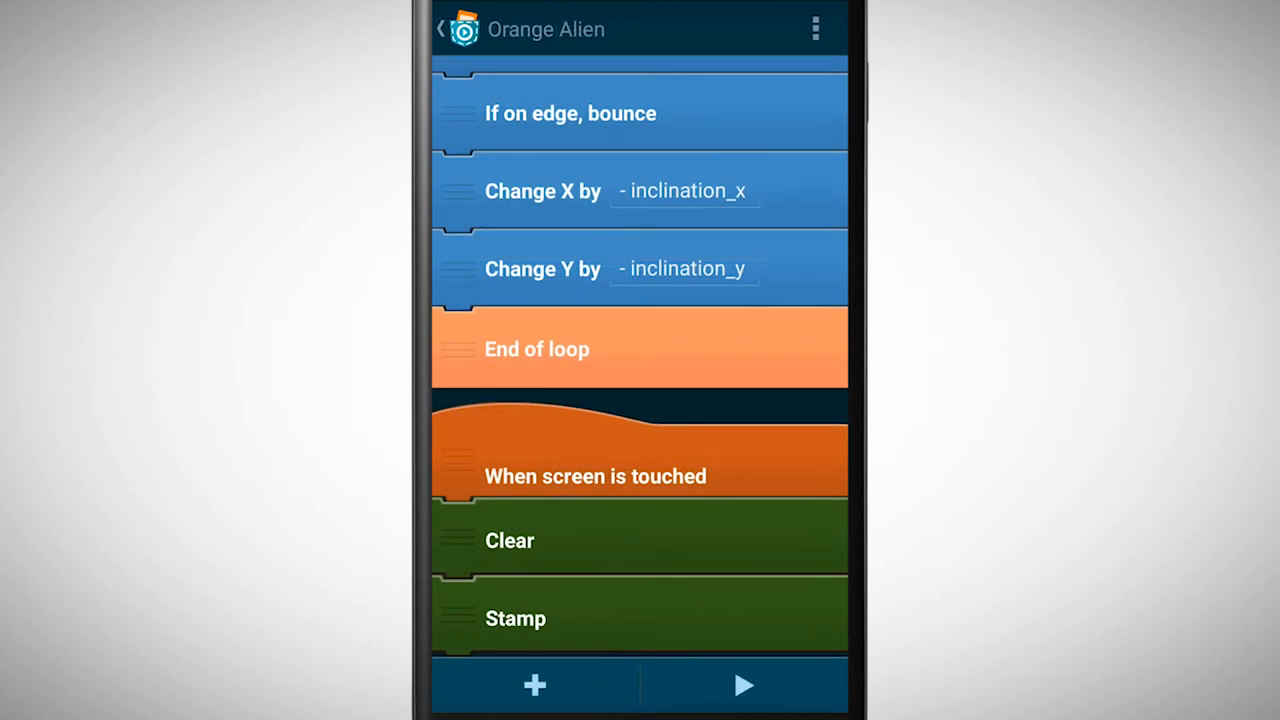